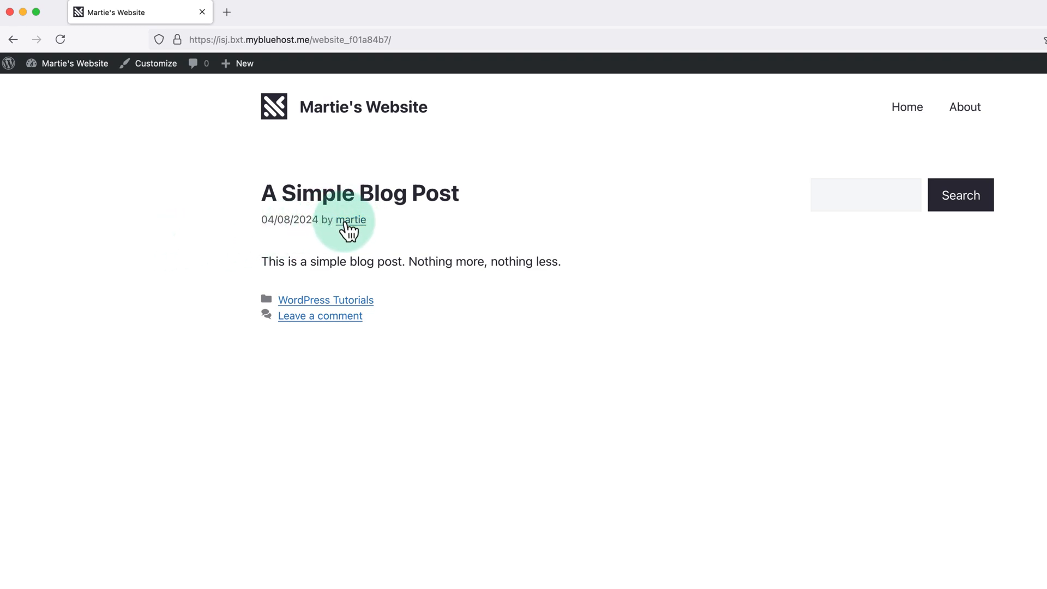
mouse_move(185, 253)
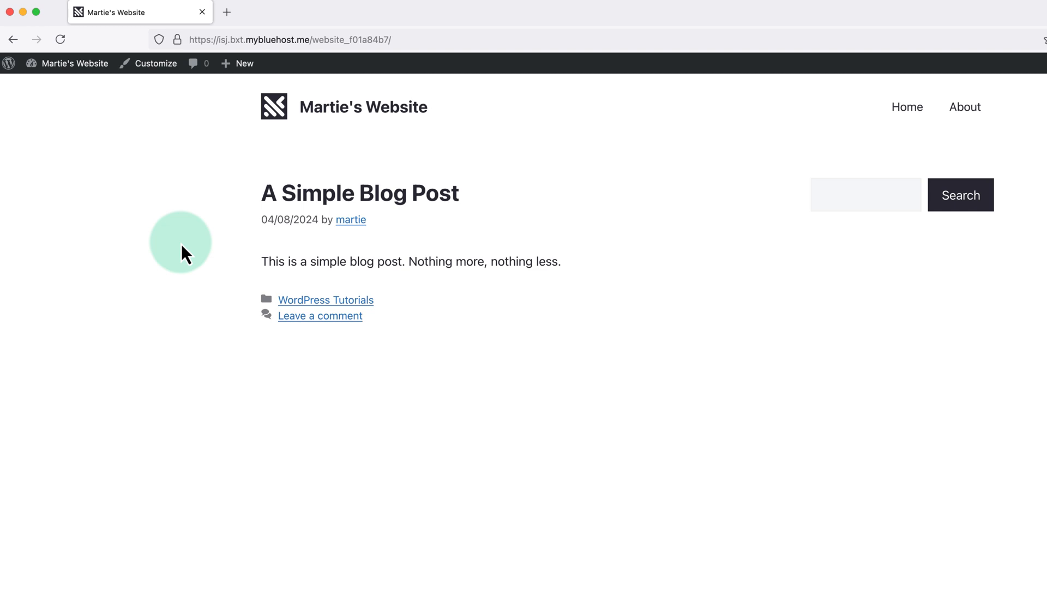
mouse_move(137, 112)
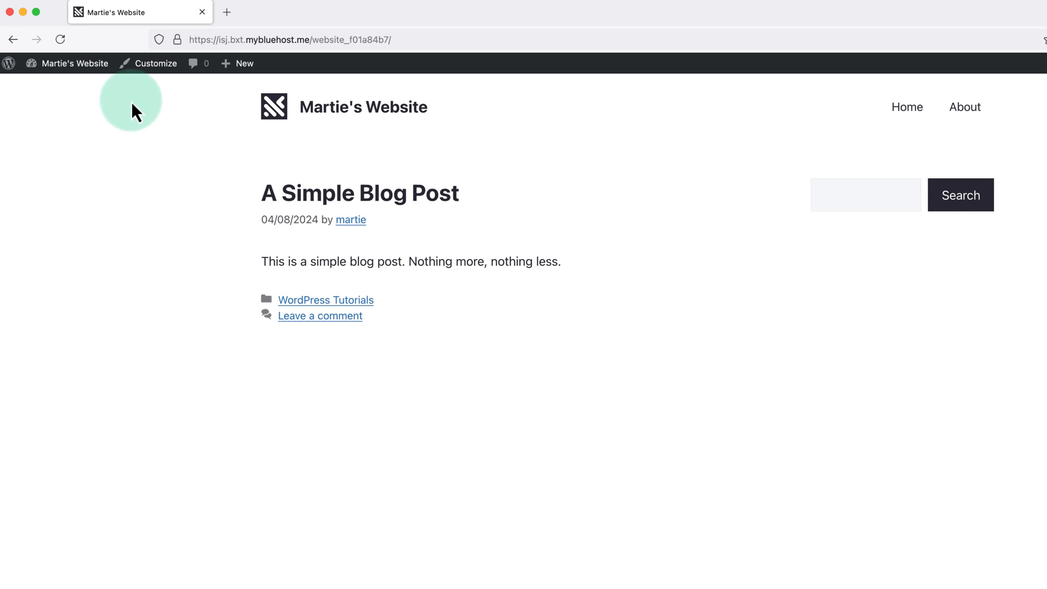
Go to the site's admin Dashboard from the admin bar site name
left_click(75, 63)
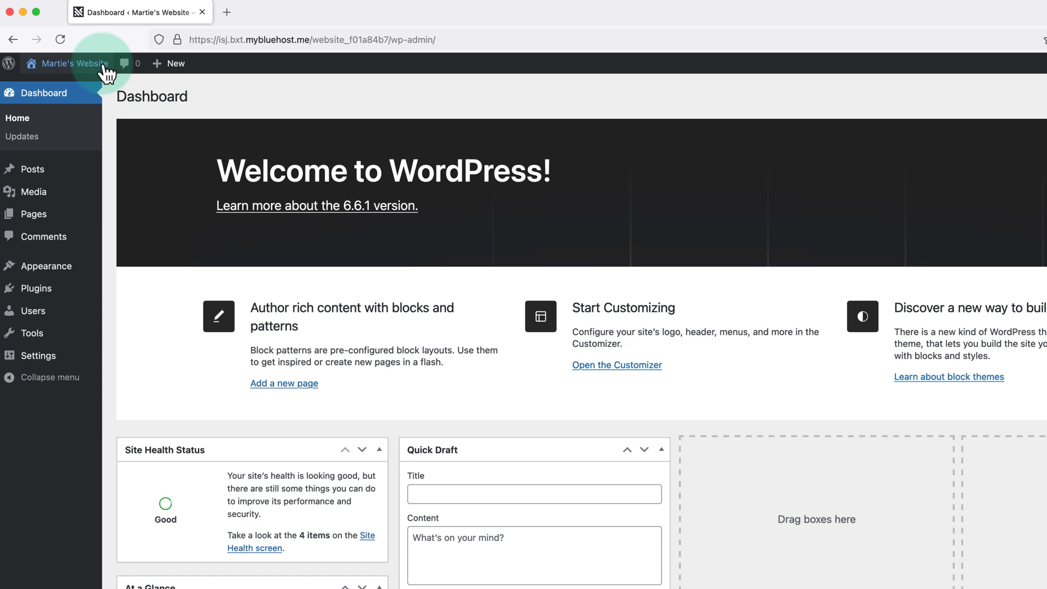
mouse_move(46, 266)
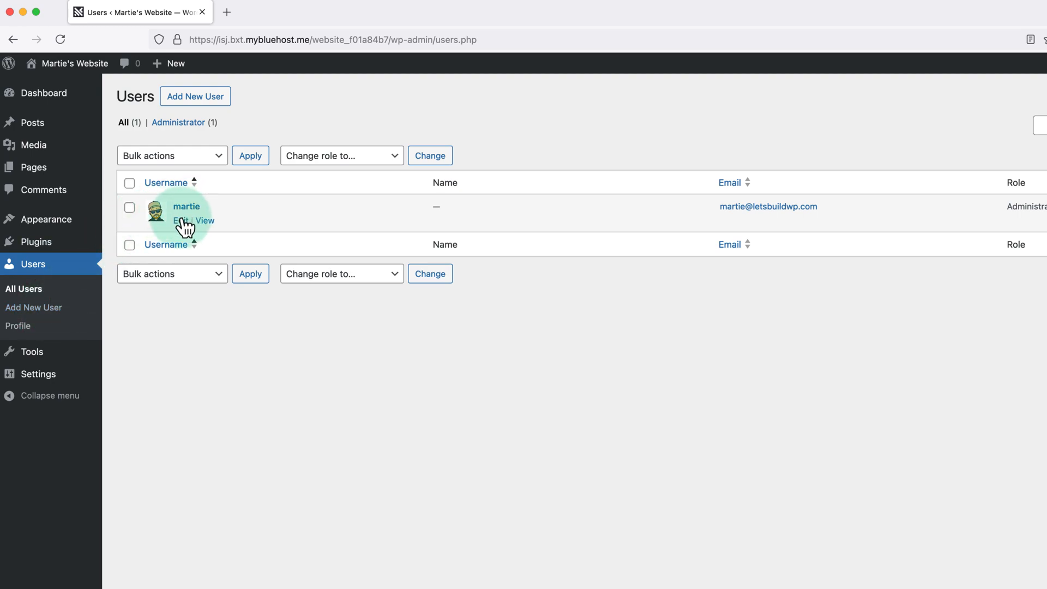
Edit the user martie and bring its Name section with the nickname field into view
left_click(179, 220)
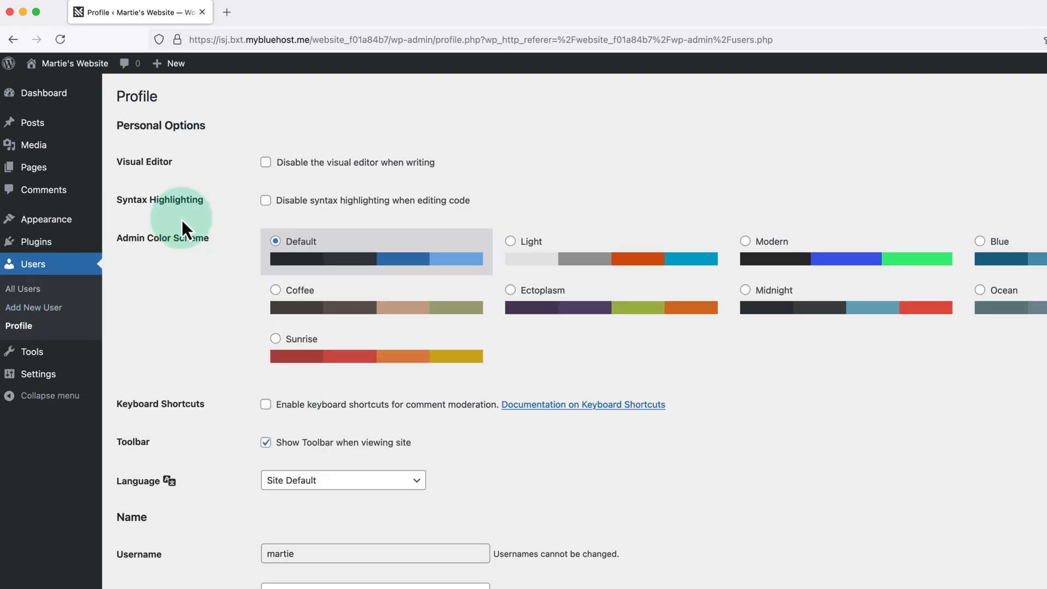
scroll("down", 3)
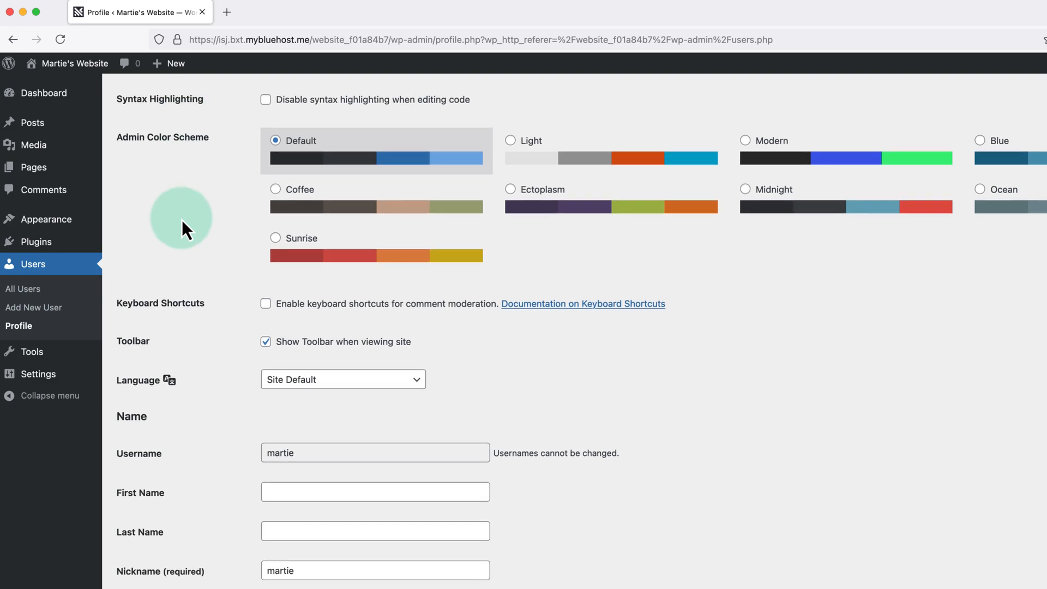
scroll("down", 3)
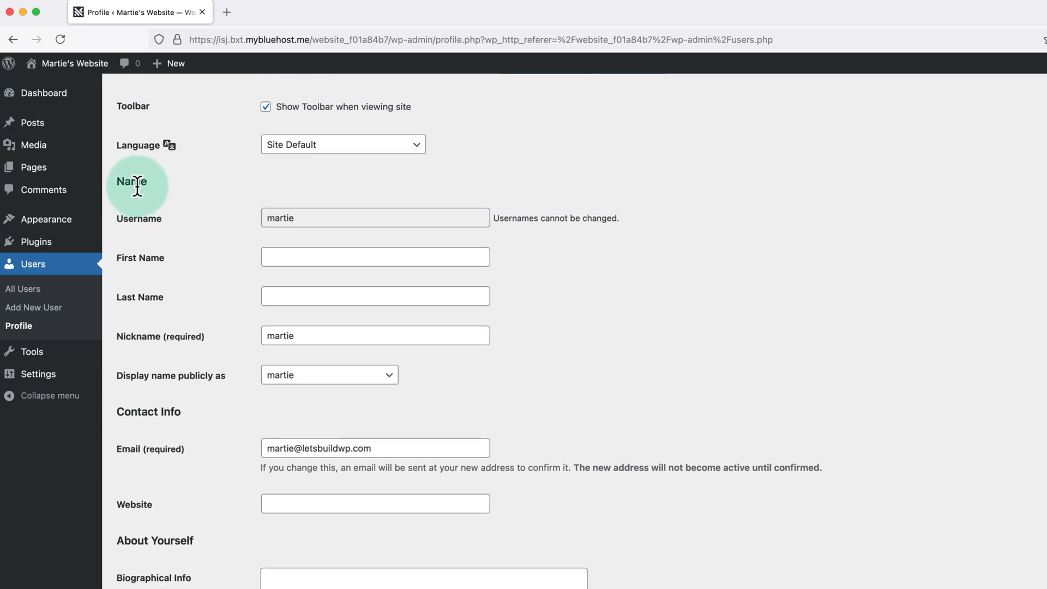
mouse_move(141, 227)
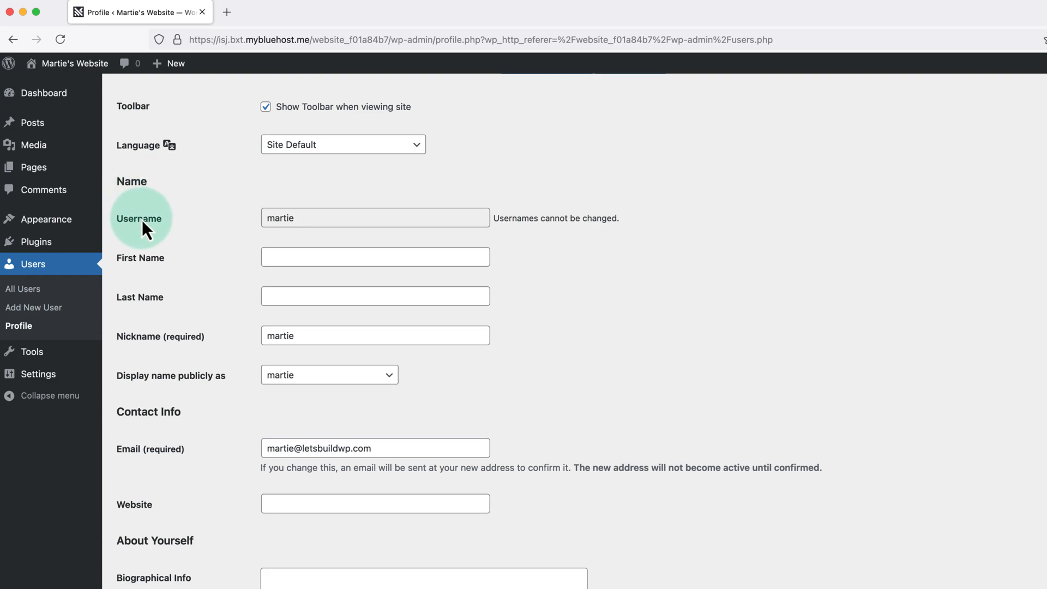
mouse_move(155, 347)
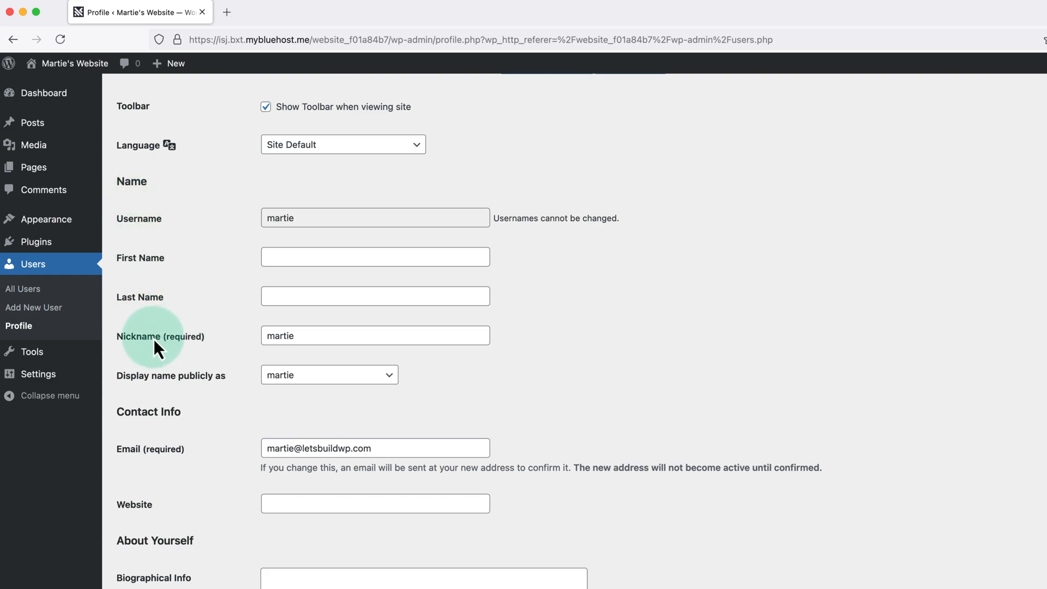
mouse_move(192, 325)
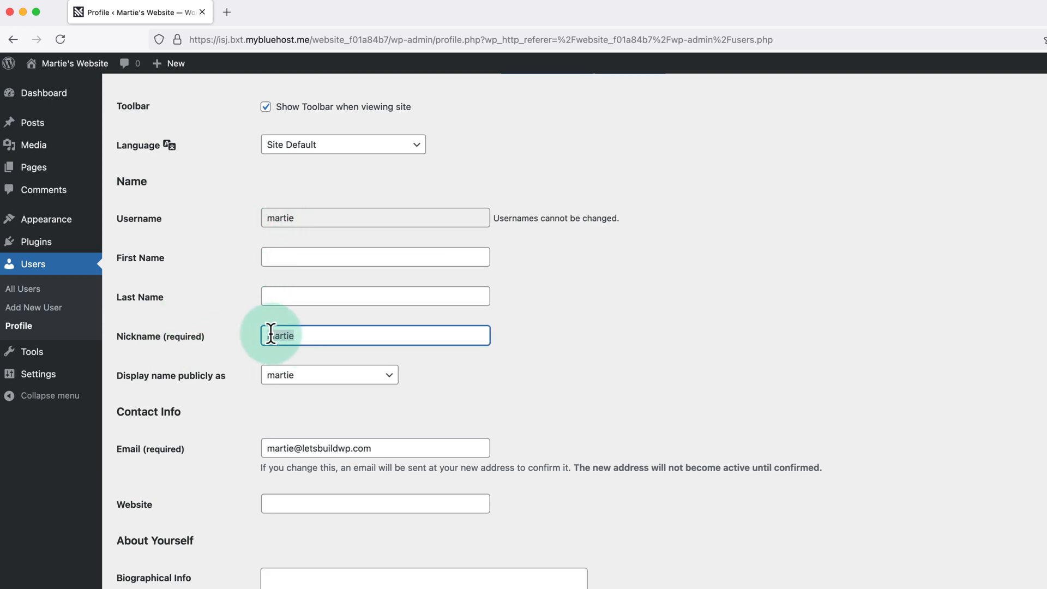
Replace the nickname martie with 'Let's Build WP'
double_click(280, 334)
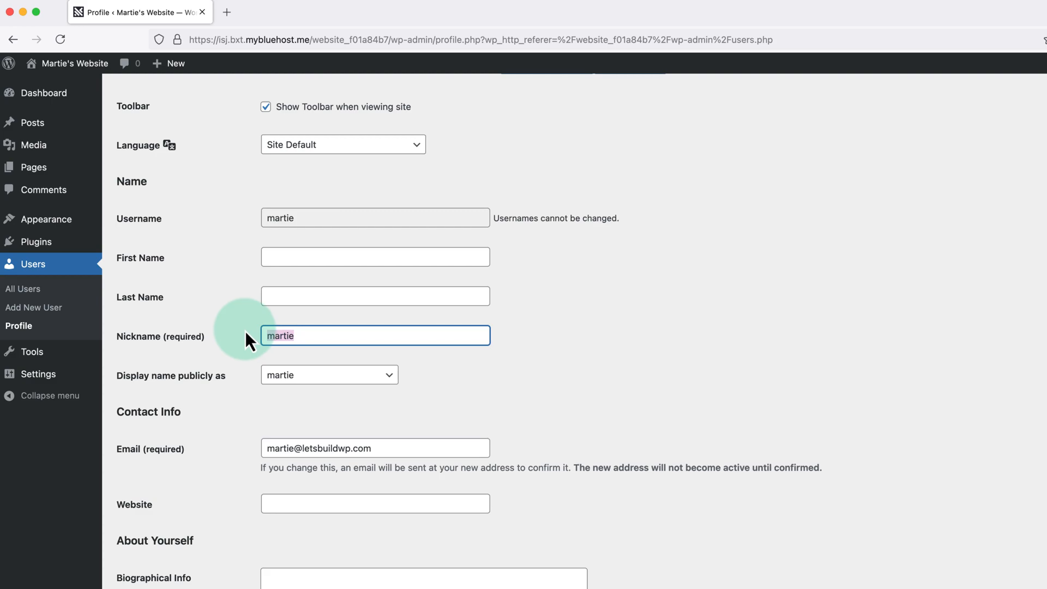
type("L")
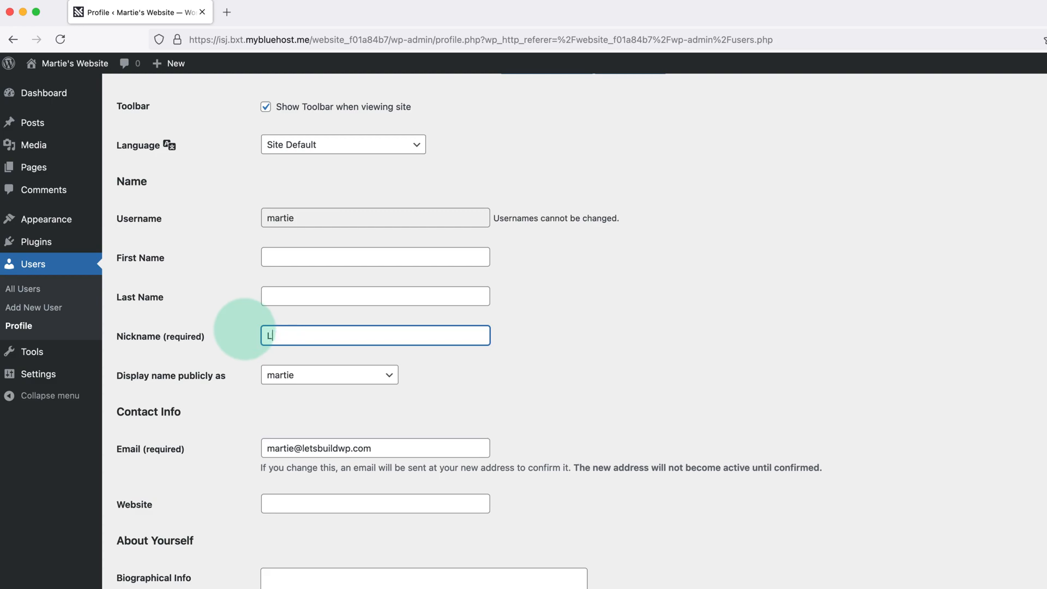
type("et's")
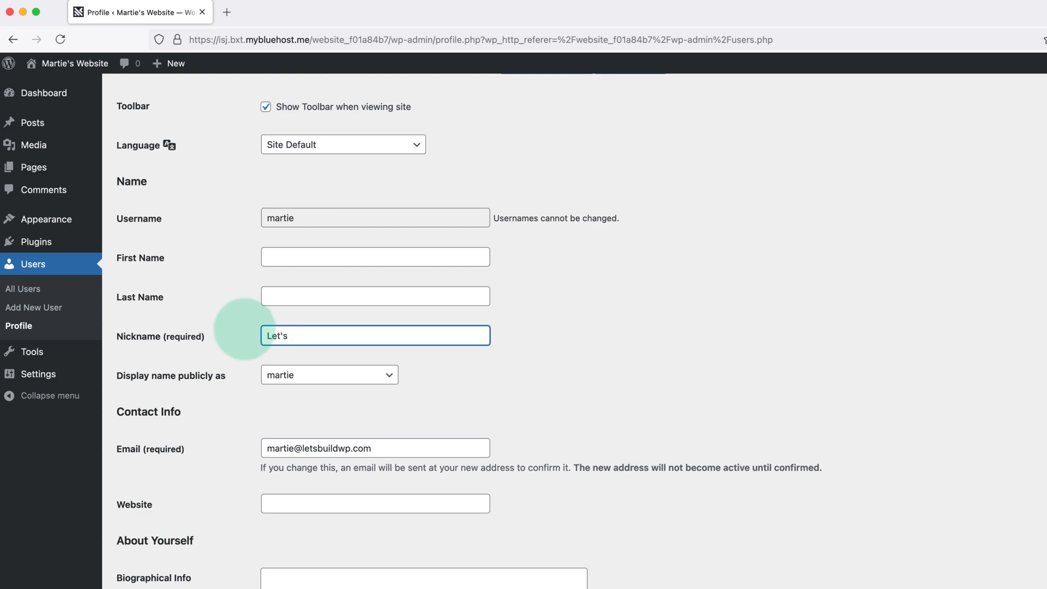
type("Build WP")
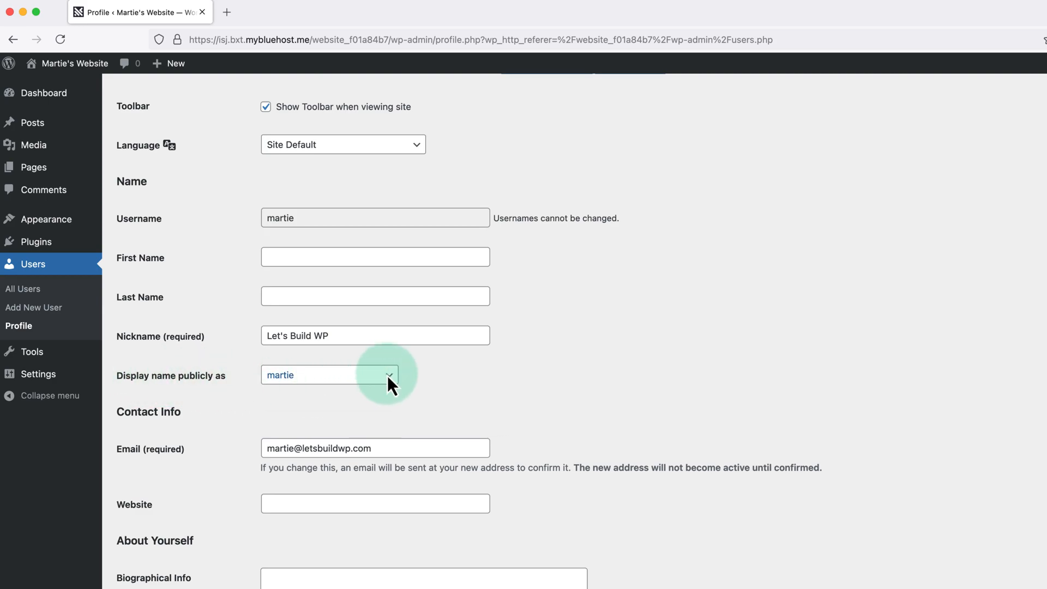
Choose 'Let's Build WP' as the name displayed publicly
left_click(328, 374)
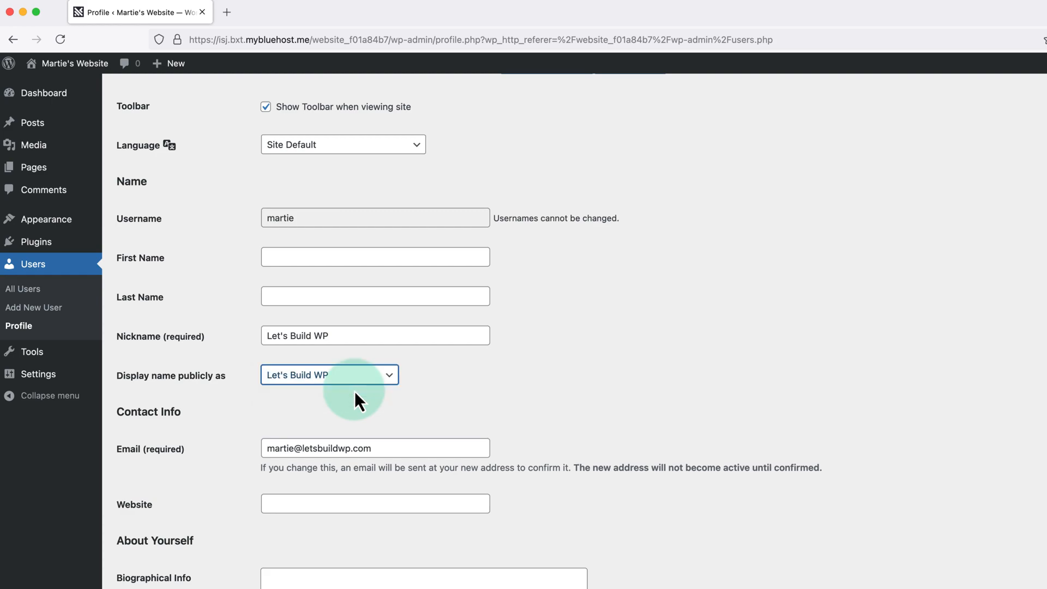
mouse_move(304, 246)
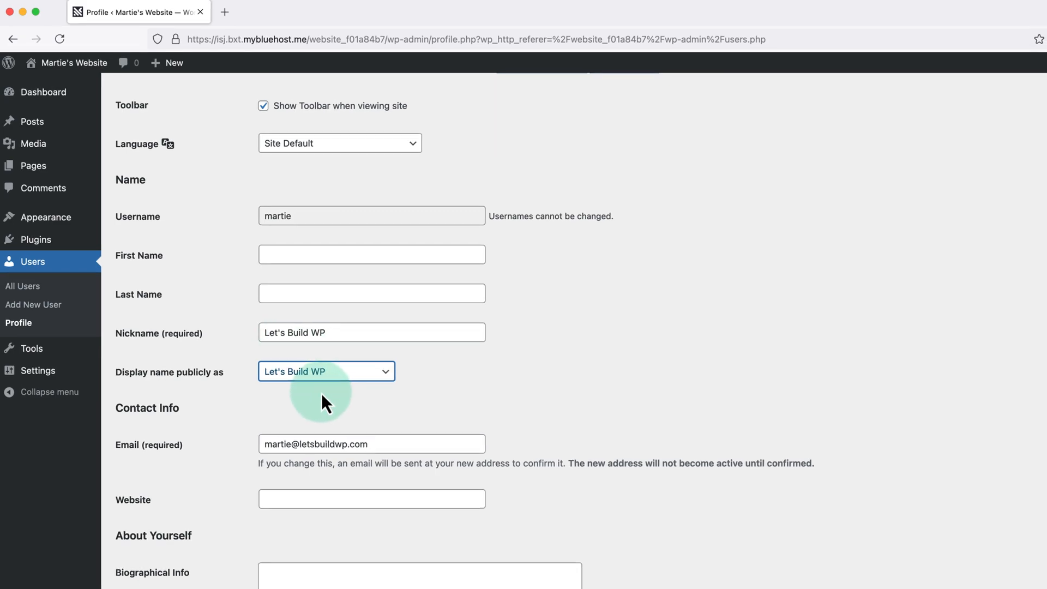
Update the profile so the nickname and public display name 'Let's Build WP' are saved
scroll("down", 3)
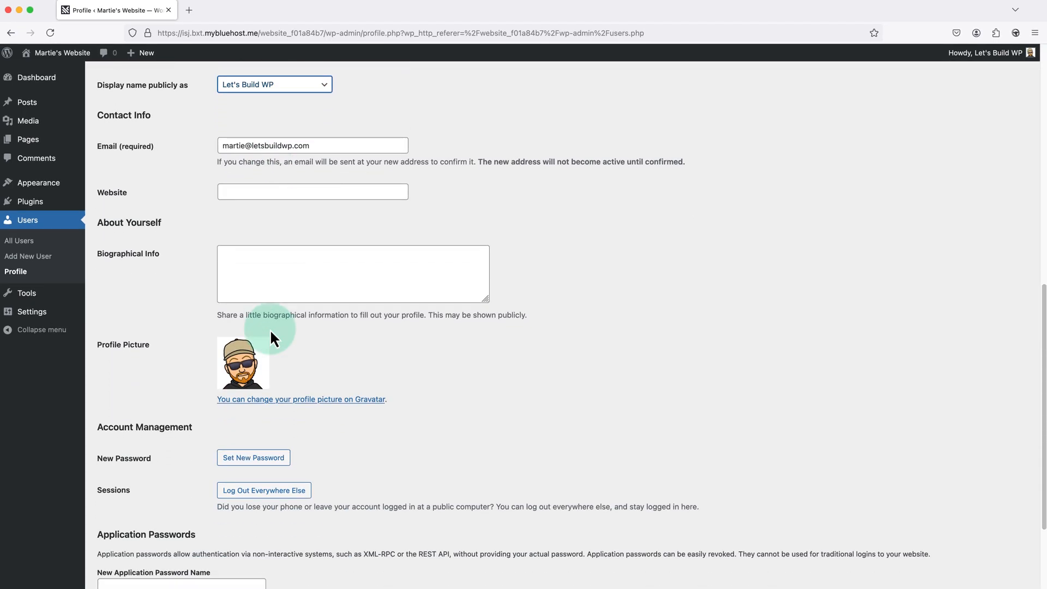
scroll("down", 3)
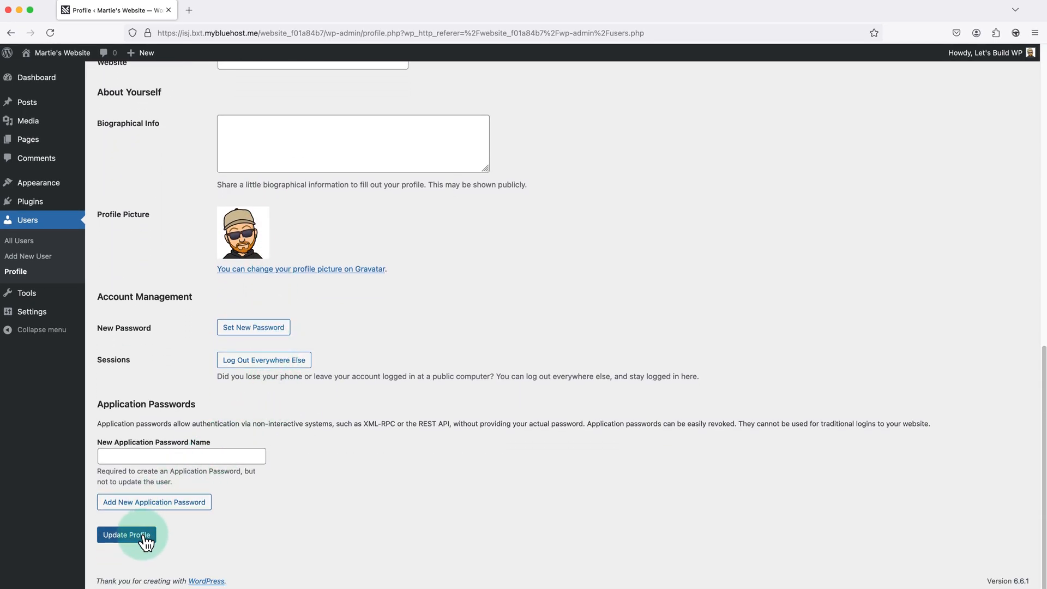
left_click(127, 534)
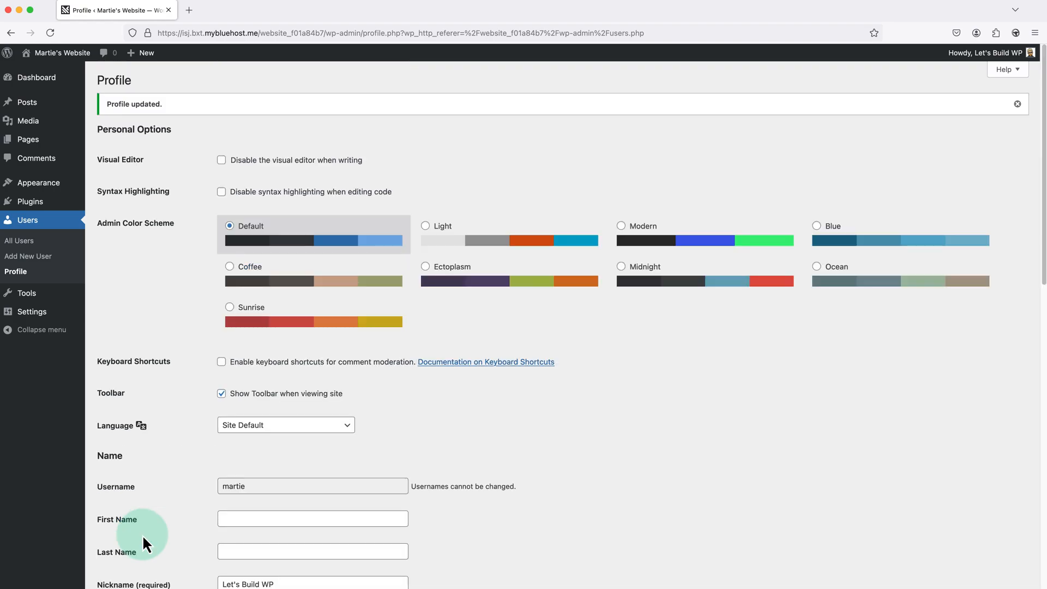
mouse_move(87, 66)
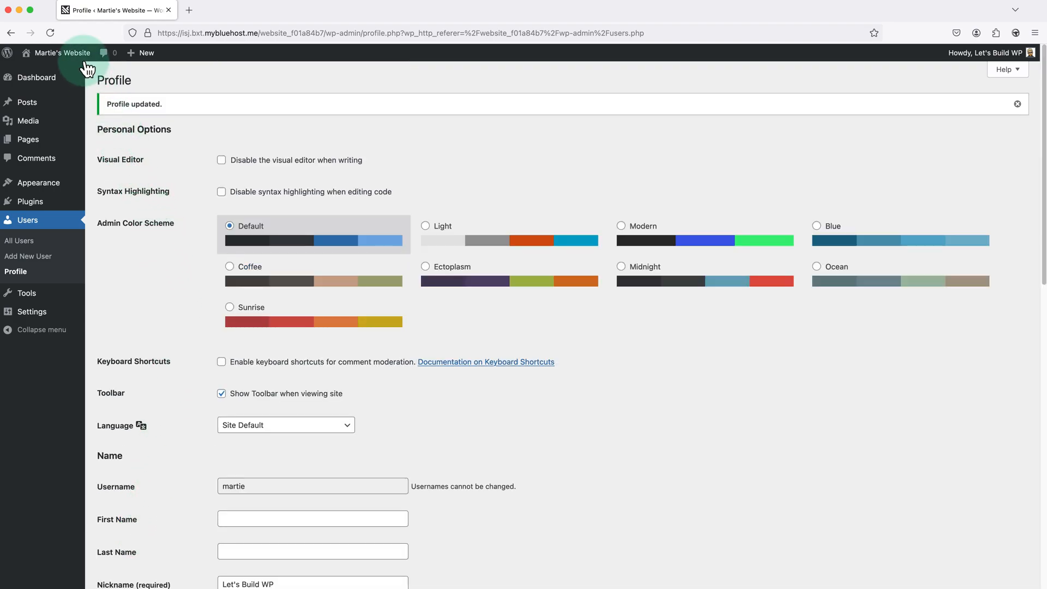
Visit the public site and confirm the post author now shows 'Let's Build WP'
left_click(66, 52)
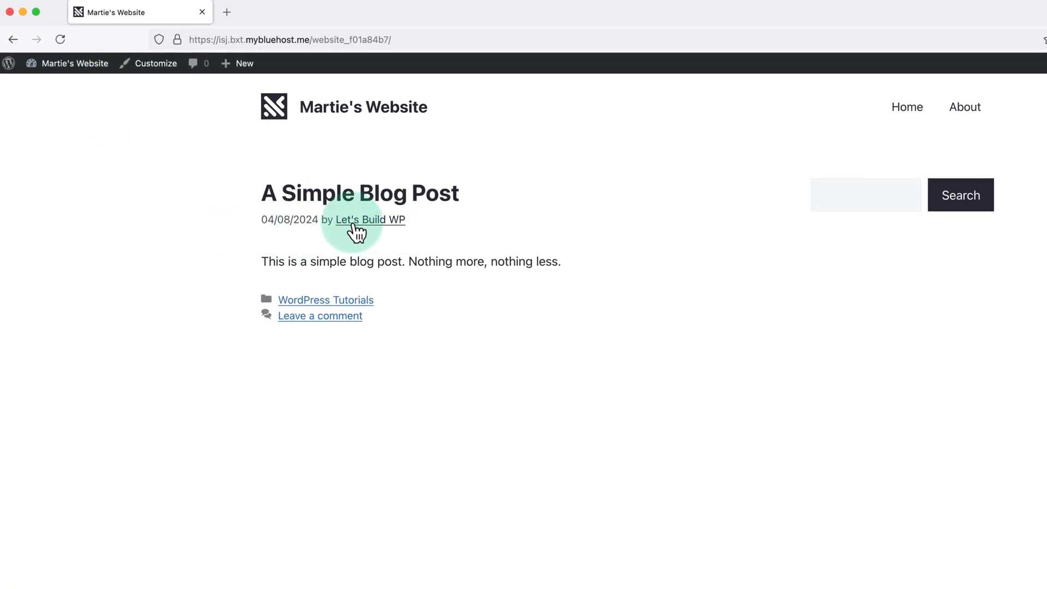
mouse_move(365, 226)
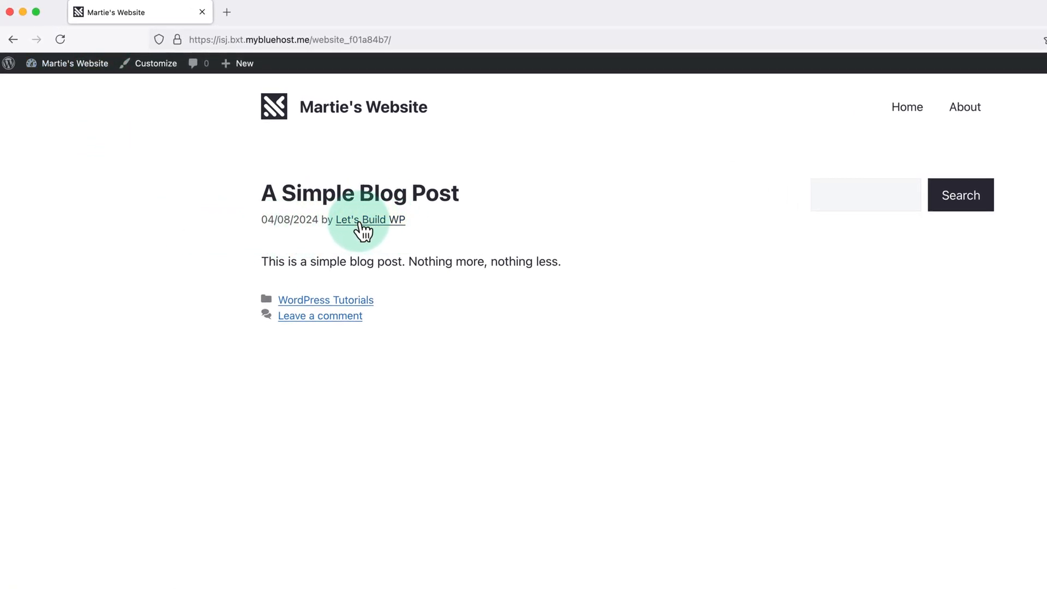
mouse_move(358, 244)
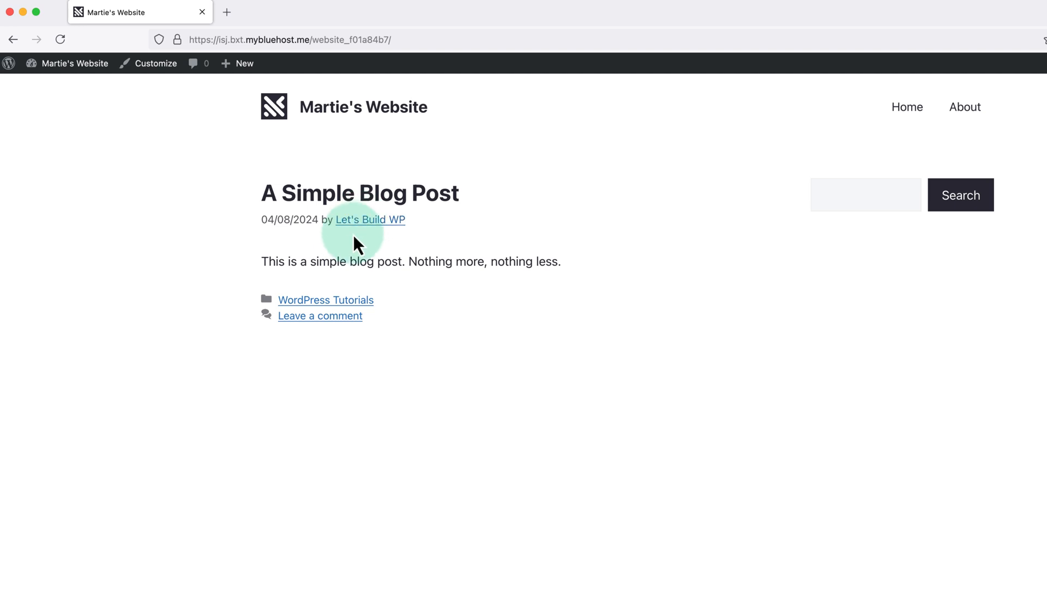
mouse_move(173, 240)
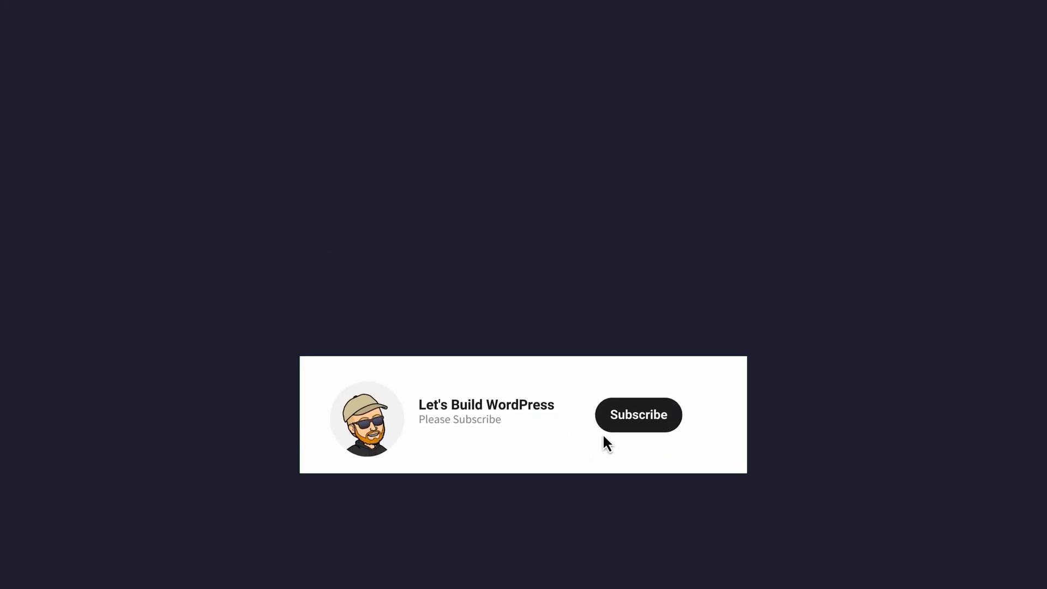
left_click(638, 415)
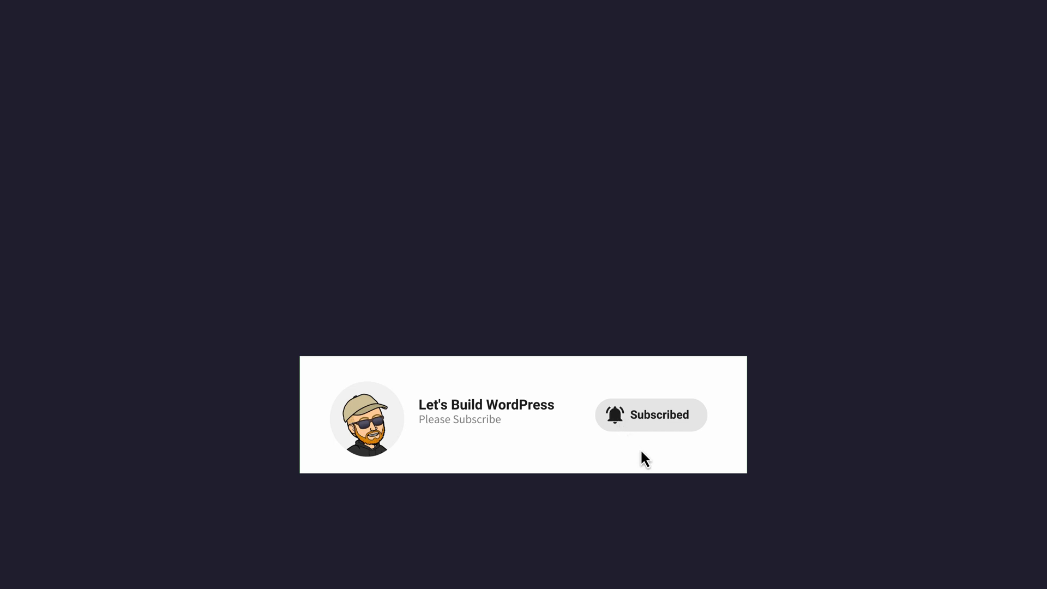